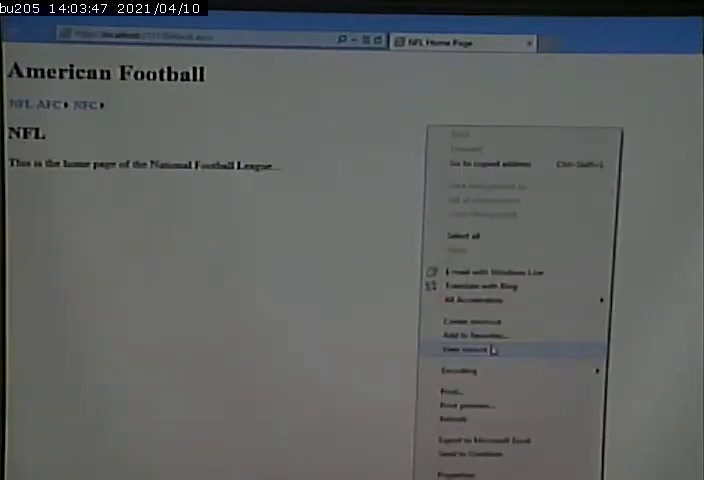
View the page's generated HTML source and scroll through the menu markup
left_click(464, 350)
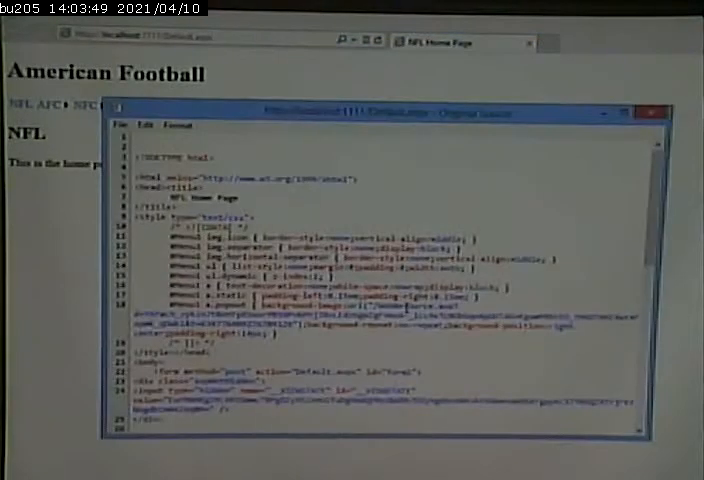
scroll("down", 3)
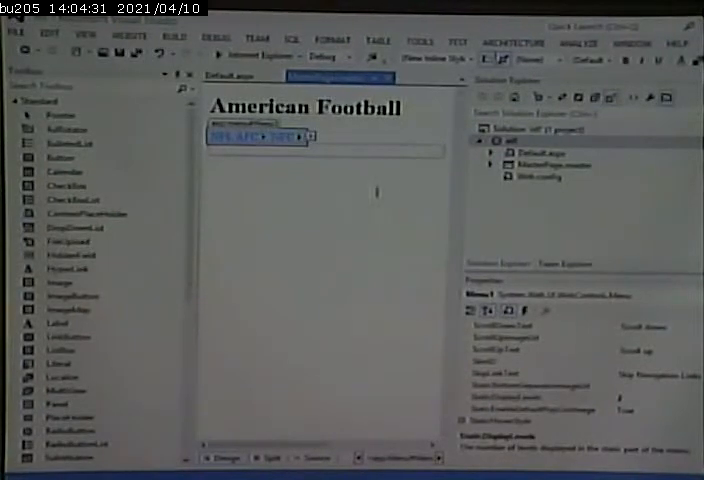
Add a new Style Sheet item to the website project
left_click(14, 40)
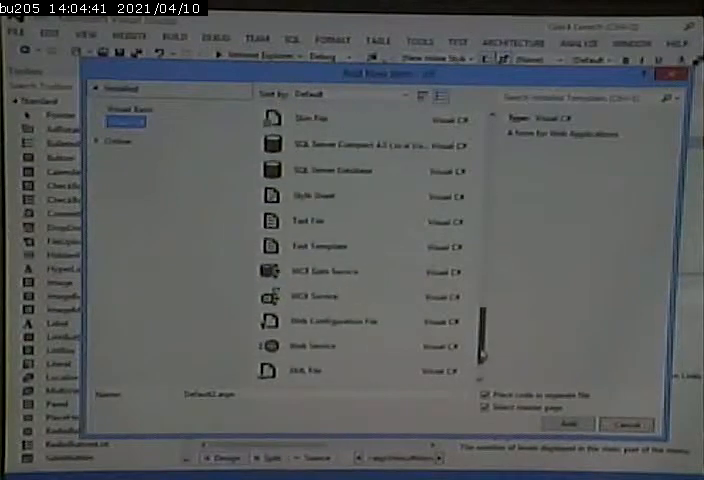
left_click(312, 196)
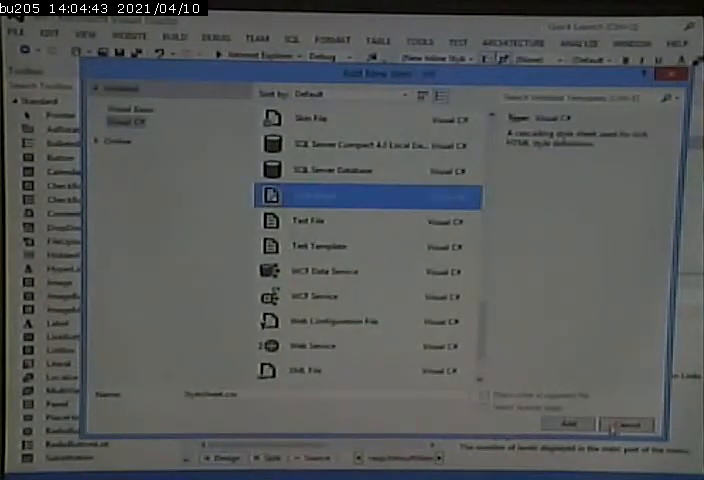
left_click(576, 420)
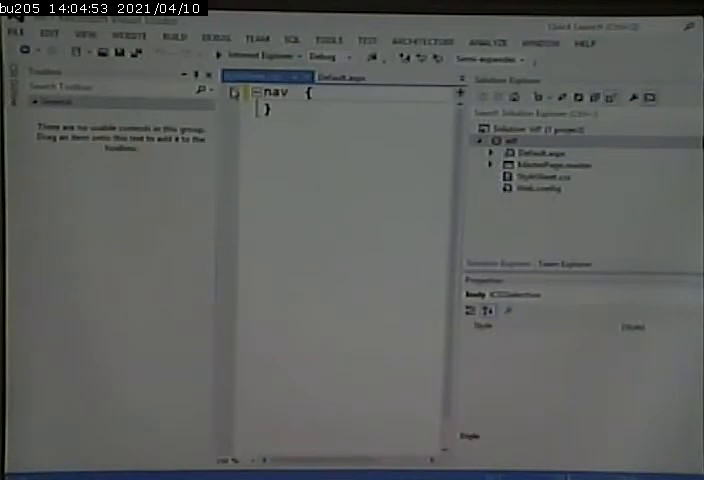
Change the selector to nav li and begin its margin property
type("li")
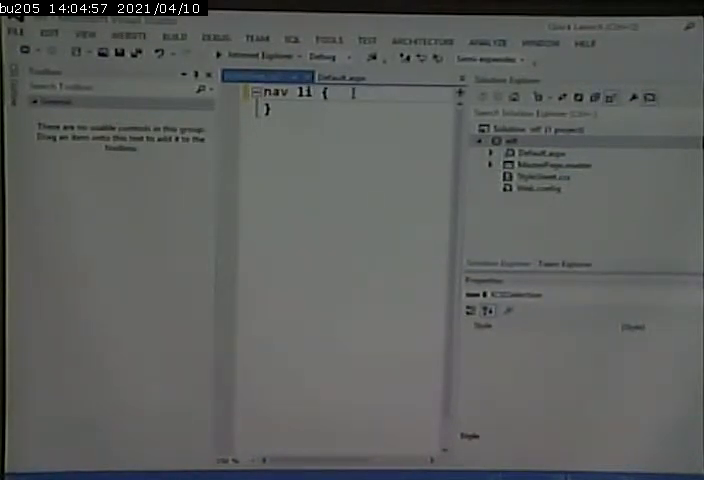
type("margin")
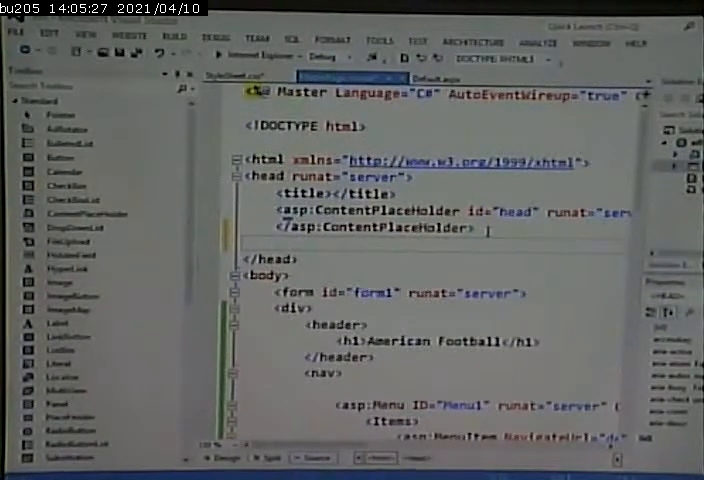
Write a <link rel="stylesheet" type="text/css"> tag in the master page head
type("<link")
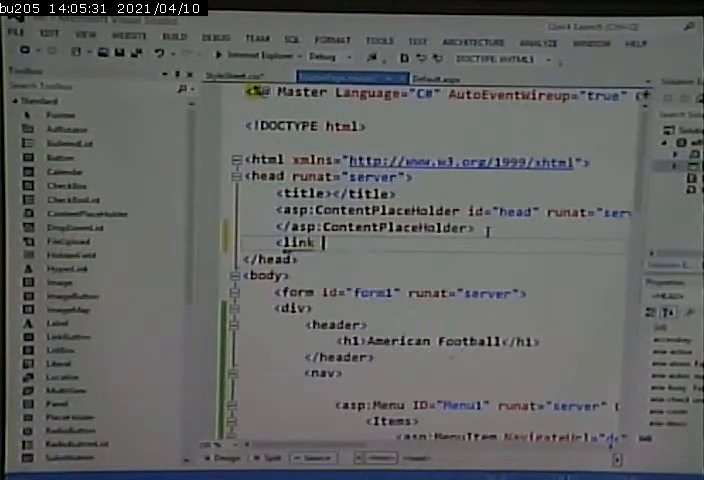
type("re")
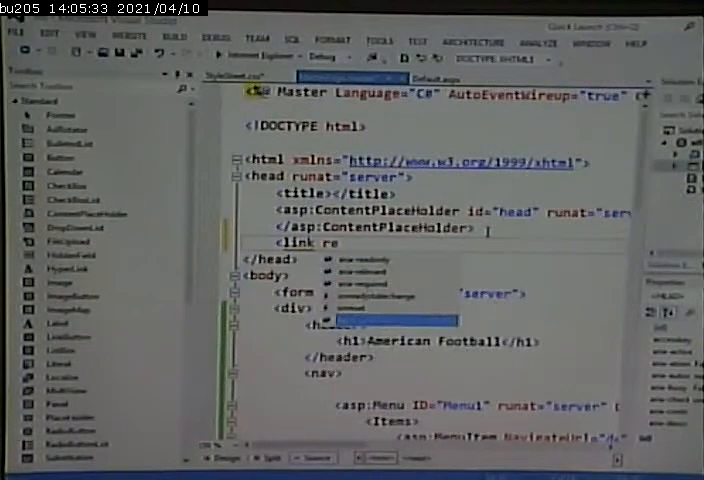
type("rel=\"")
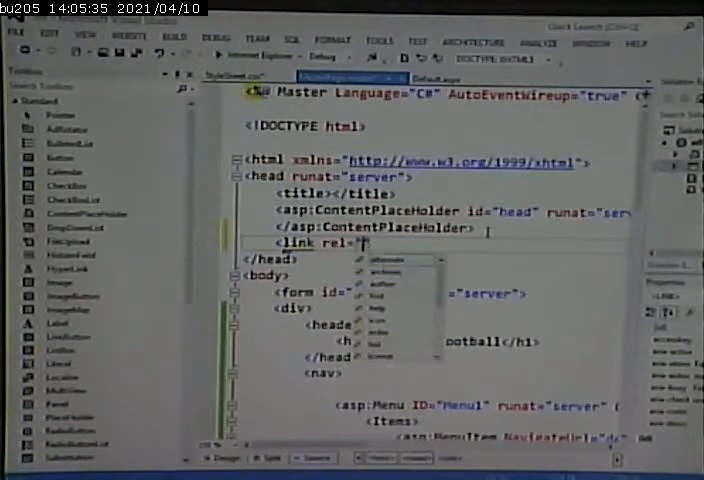
type("styleshee")
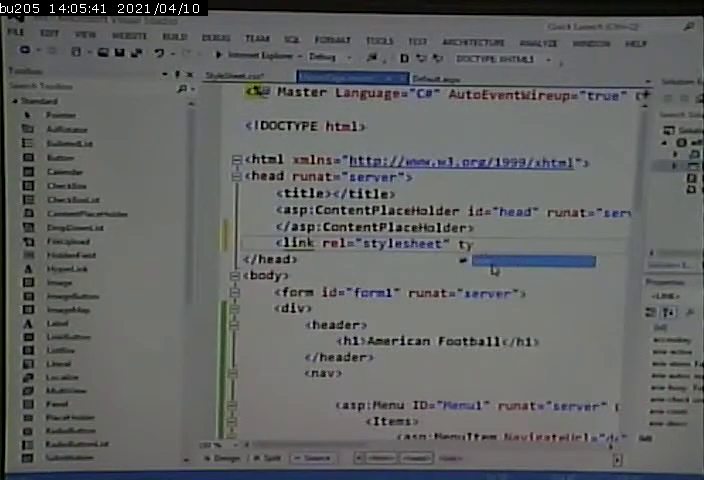
type("type=\"\"")
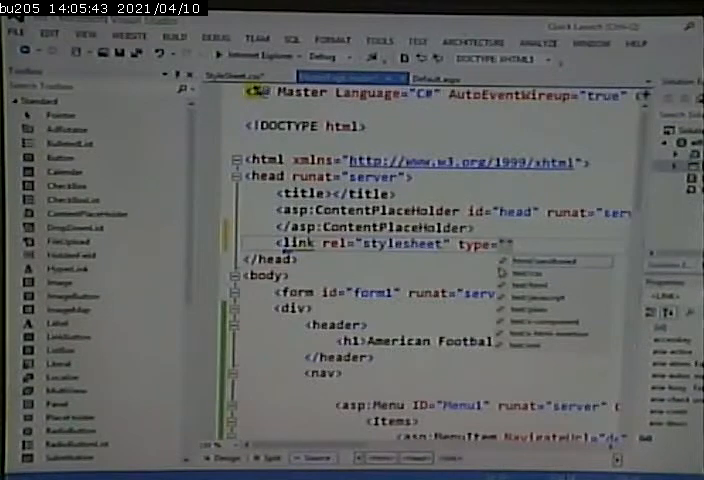
type("text/css")
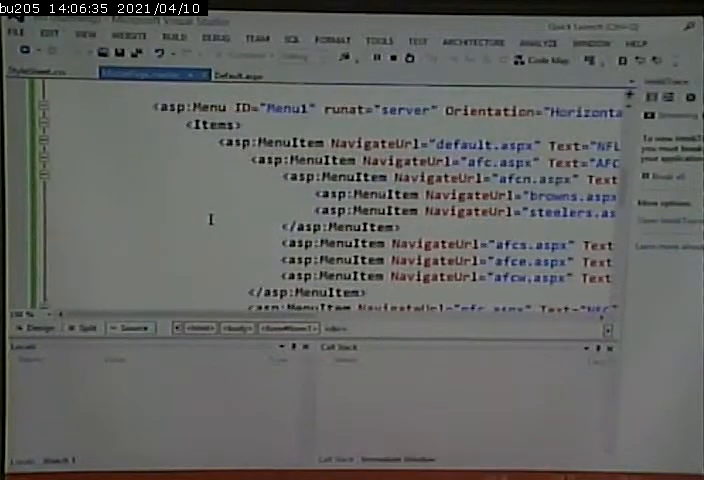
scroll("down", 3)
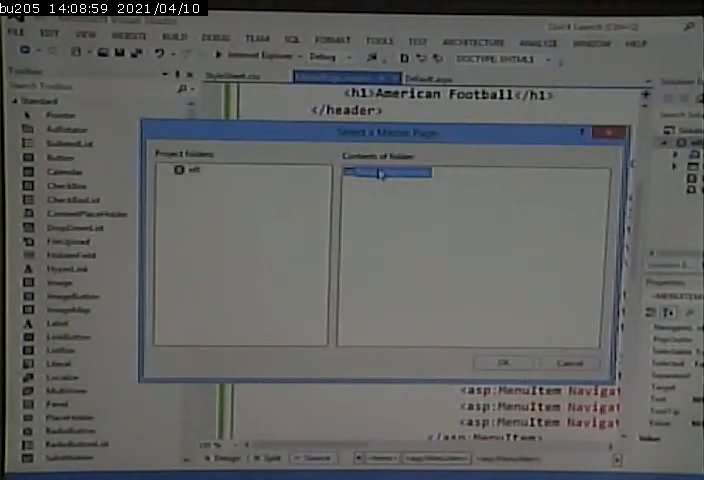
Pick Site.master as the master page for the new web form
left_click(504, 364)
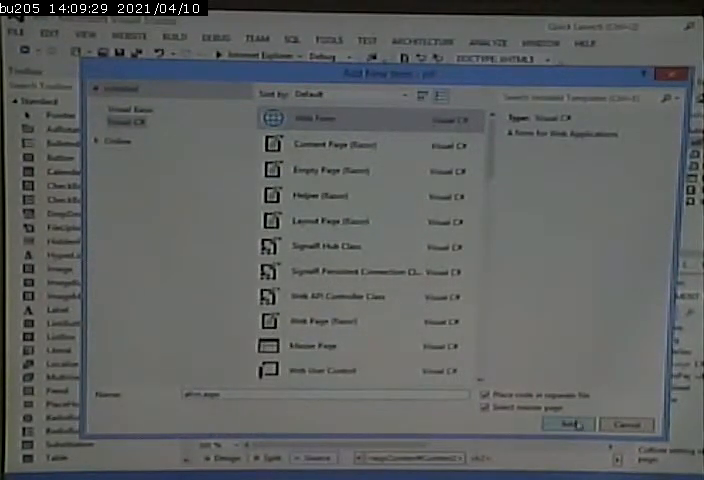
Create further team web forms, each bound to the Site.master master page
left_click(576, 424)
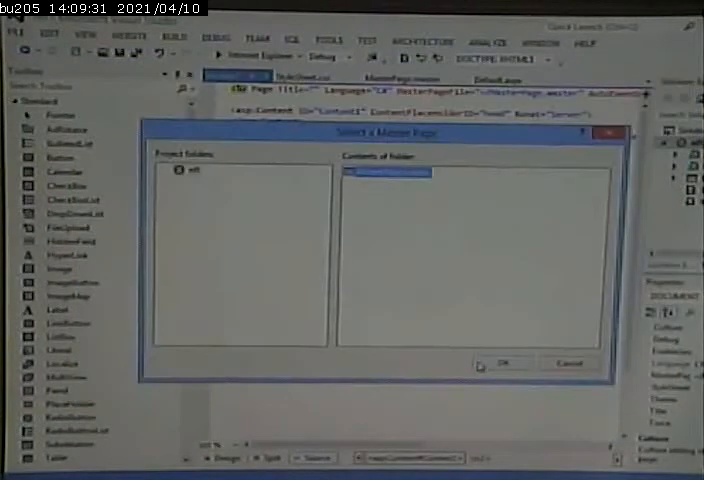
left_click(496, 364)
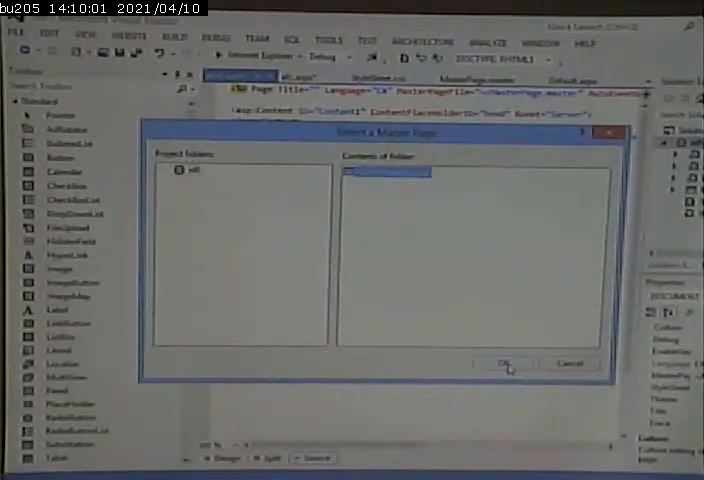
left_click(504, 364)
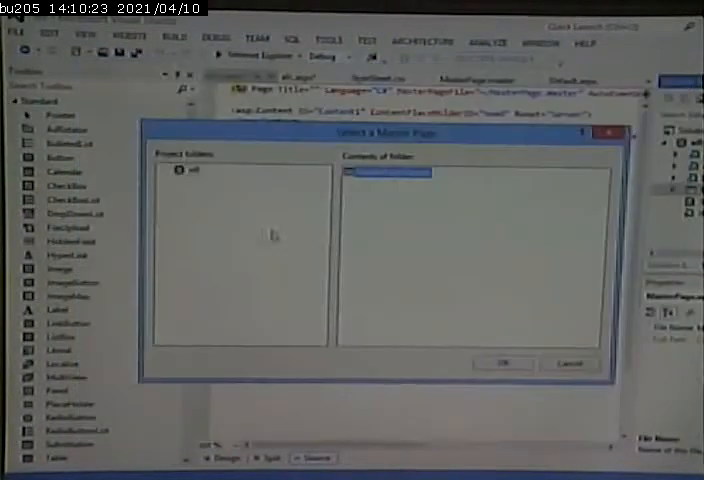
left_click(500, 364)
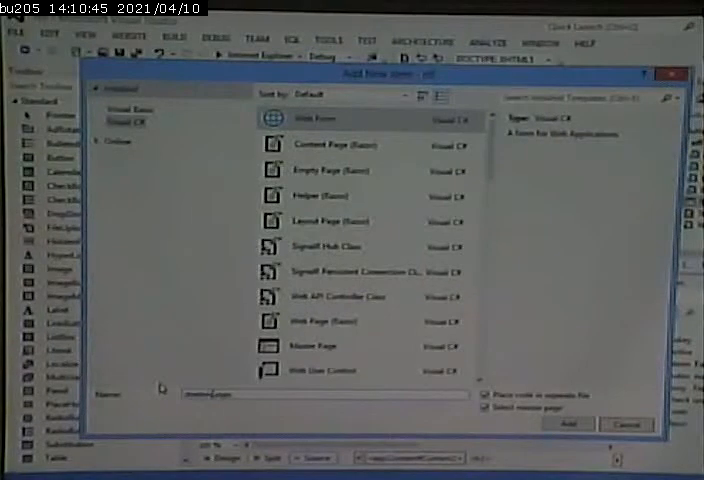
Create the next web form and bind it to Site.master
left_click(580, 424)
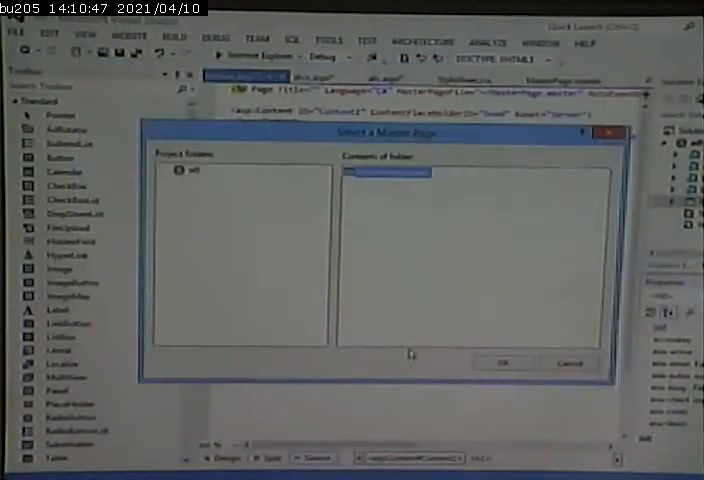
left_click(510, 360)
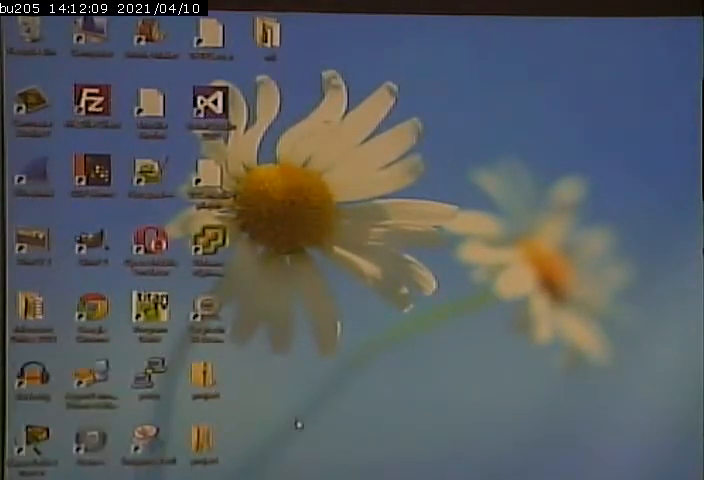
Expand Documents > Visual Studio 2012 in Explorer to browse its project folders
right_click(210, 184)
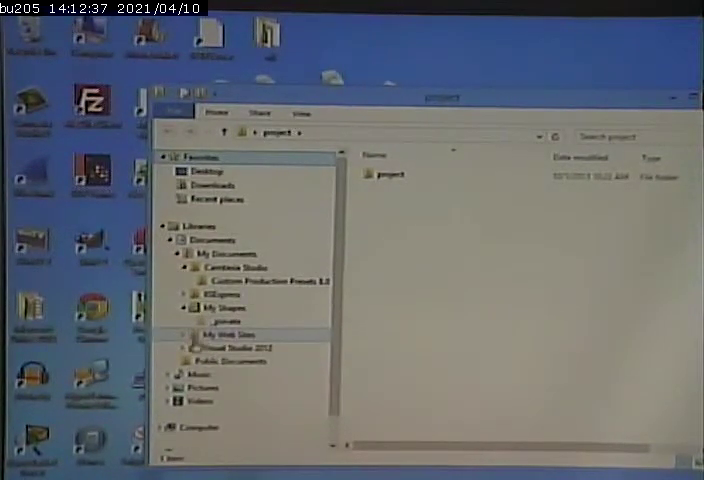
left_click(184, 334)
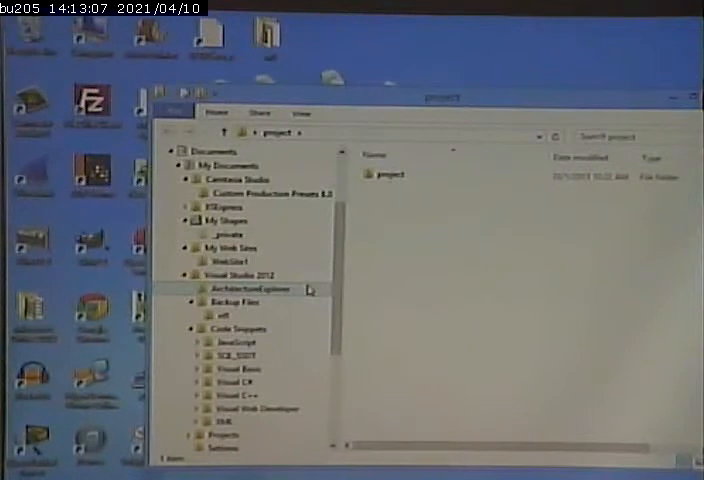
left_click(196, 340)
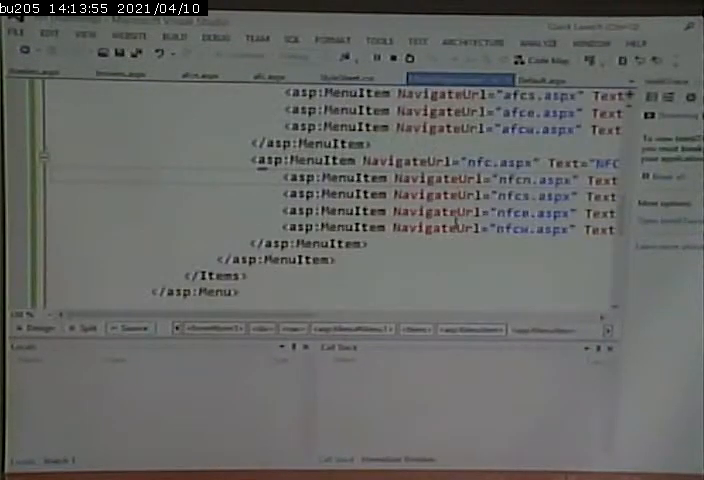
Scroll through the Menu markup before switching to design view
scroll("down", 3)
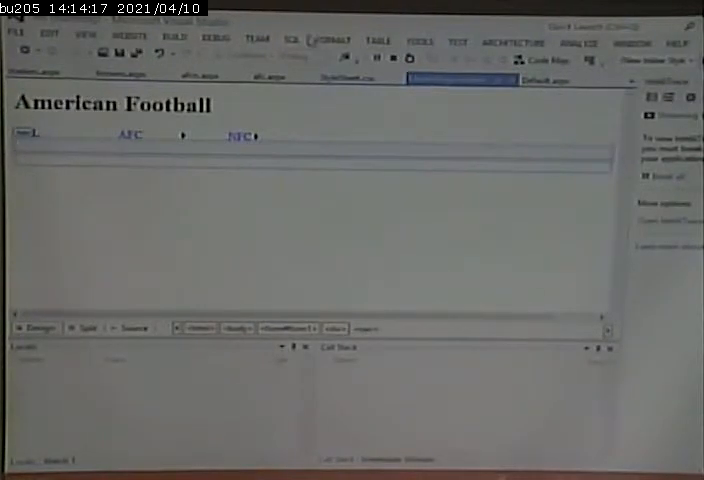
Edit the TreeView nodes: NFL on top, AFC and NFC beneath, a North node inside AFC
left_click(212, 40)
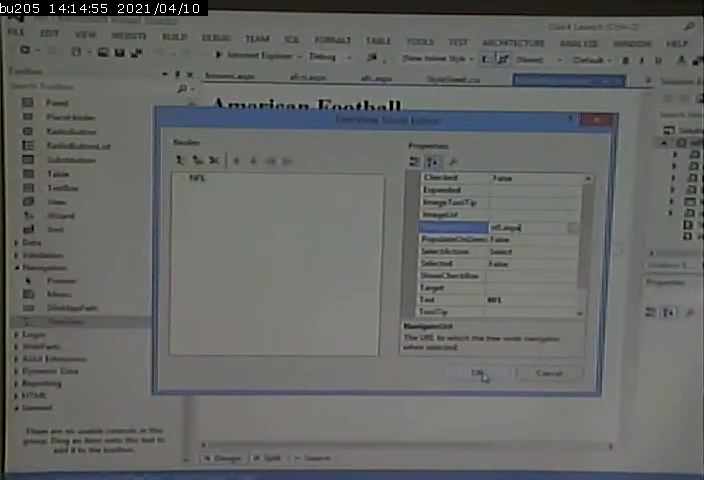
left_click(488, 370)
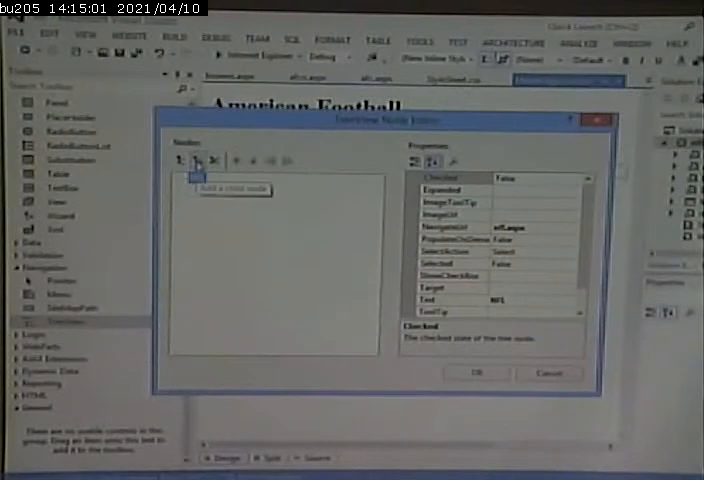
left_click(196, 160)
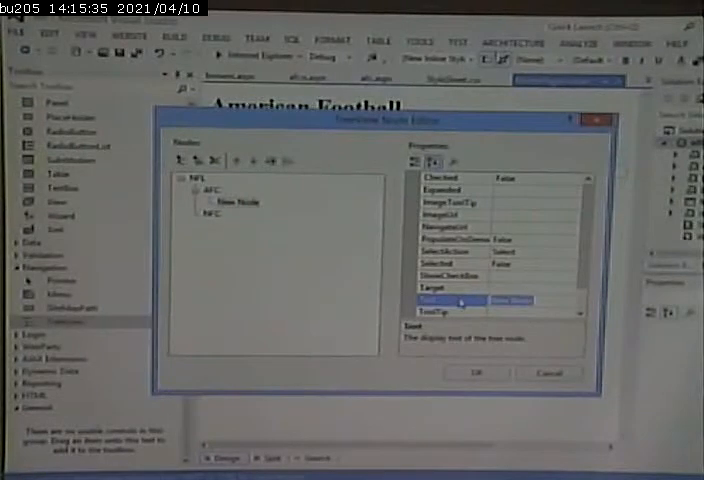
type("North")
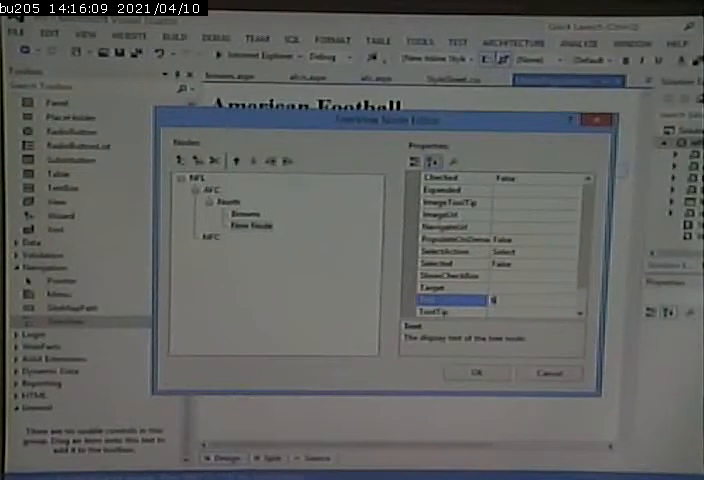
type("Extended")
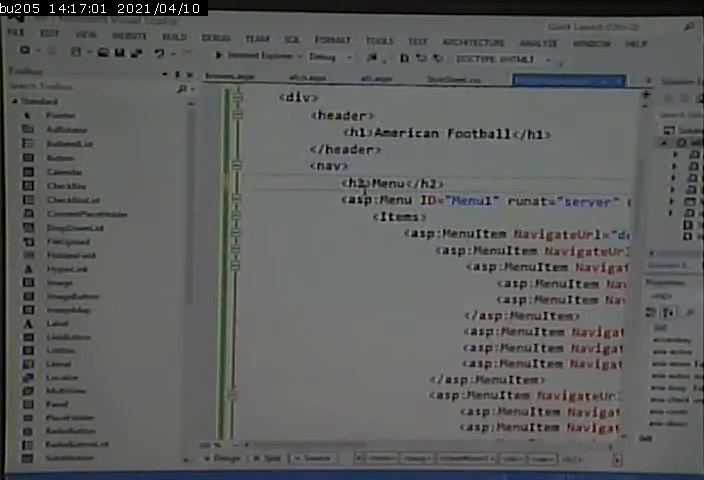
Scroll down through the page's markup in Source view
scroll("down", 3)
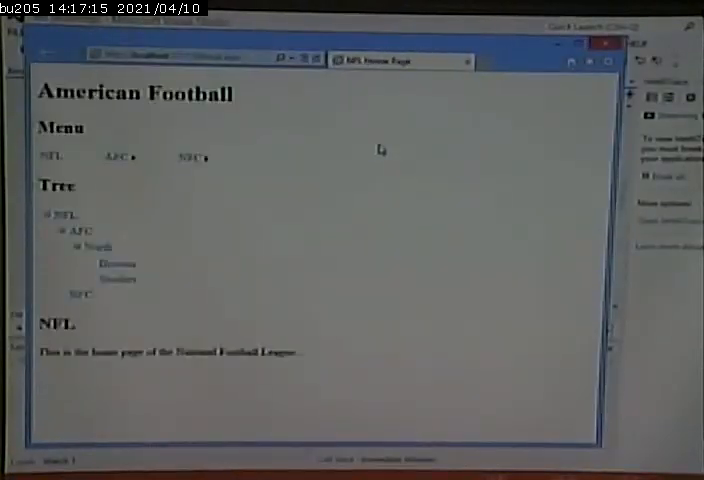
Expand the NFL tree in the running page and try the AFC North branch
left_click(192, 156)
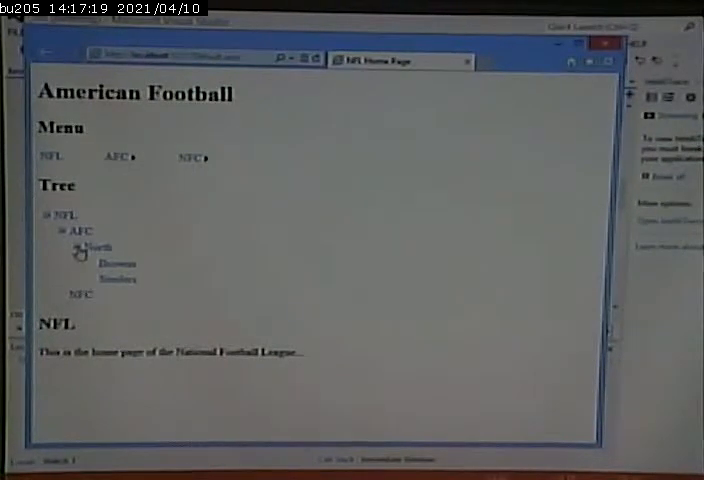
left_click(68, 232)
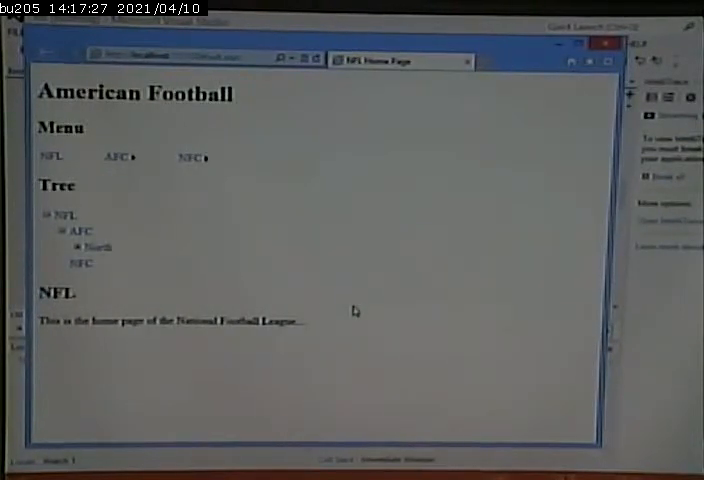
left_click(76, 246)
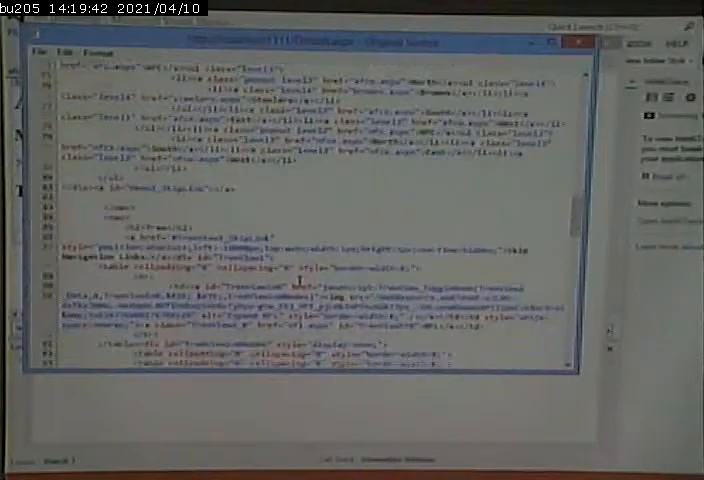
Scroll down the generated HTML source to the TreeView's nested table markup
scroll("down", 3)
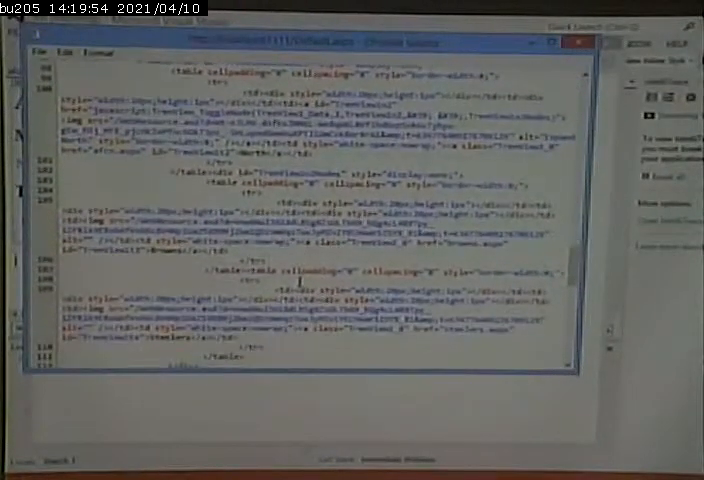
scroll("down", 3)
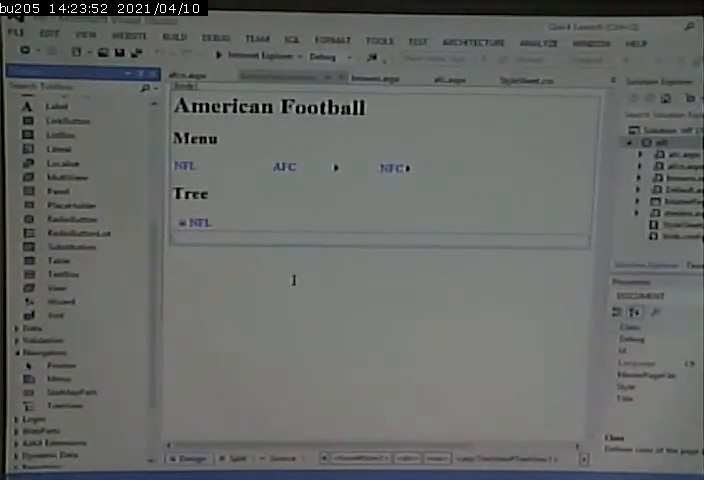
Choose File > New to start adding a new file to the website
left_click(12, 40)
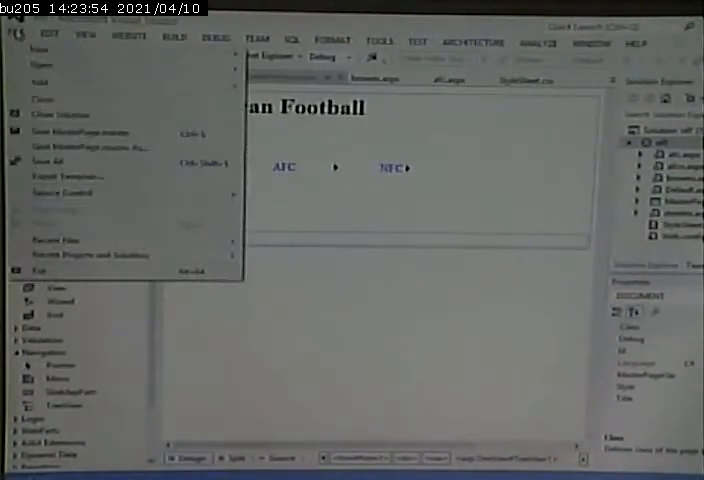
left_click(46, 48)
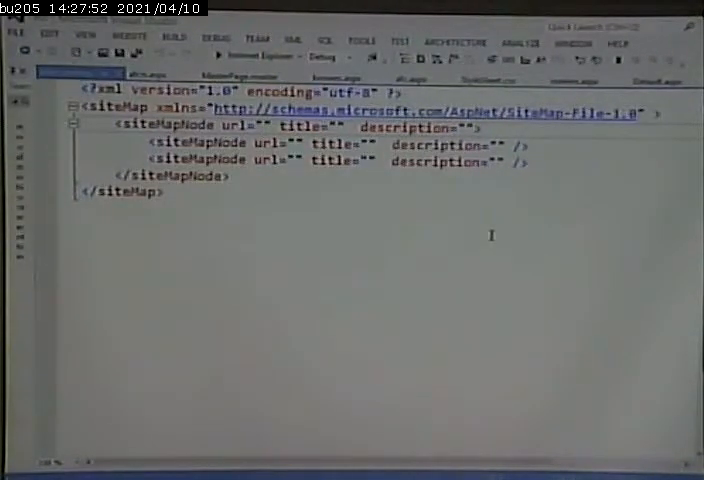
Give the top siteMapNode url default.aspx with title and description NFL
type("default.")
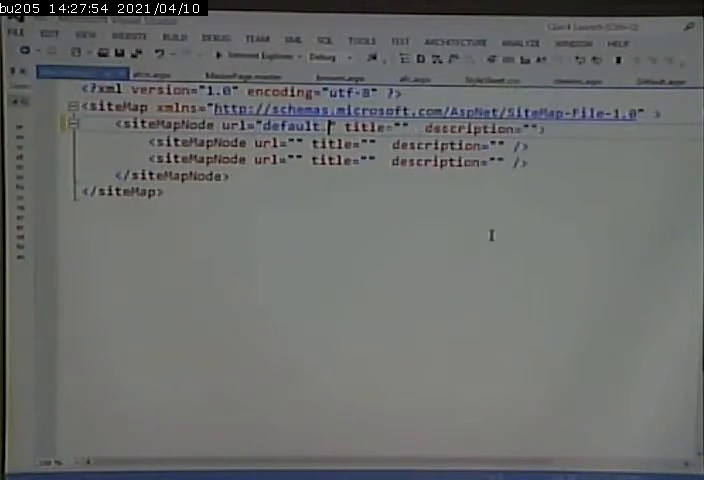
type("aspx")
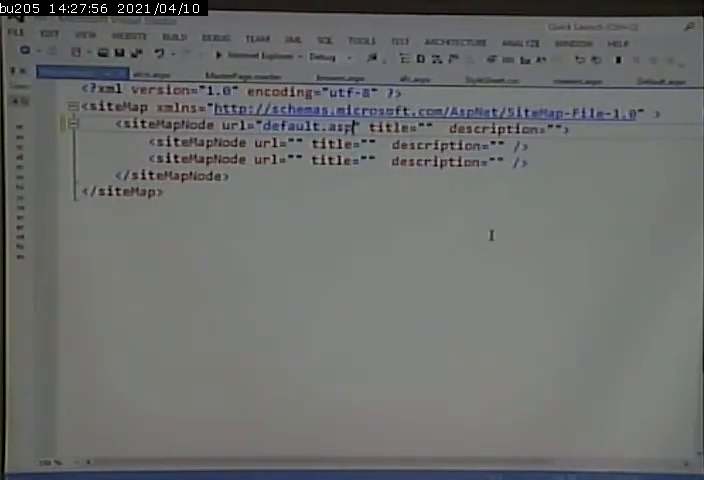
type("NH")
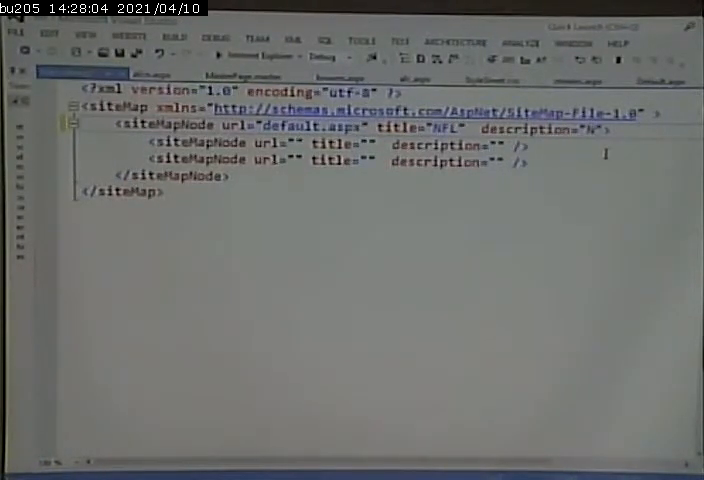
type("FL")
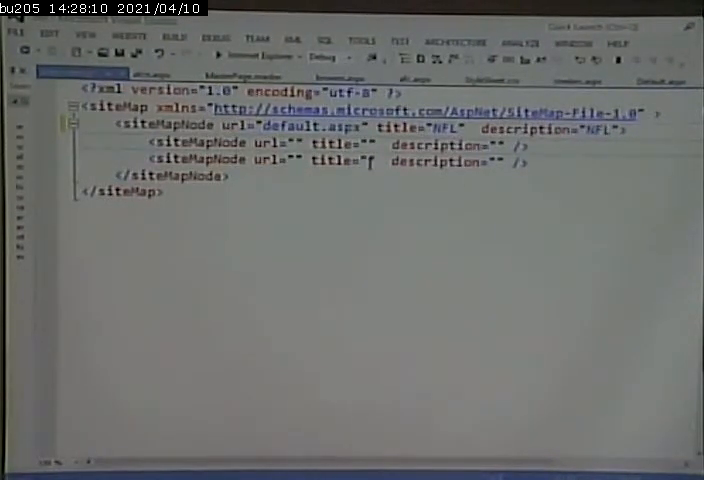
Begin the second node's url with afc.aspx
type("afc.asp")
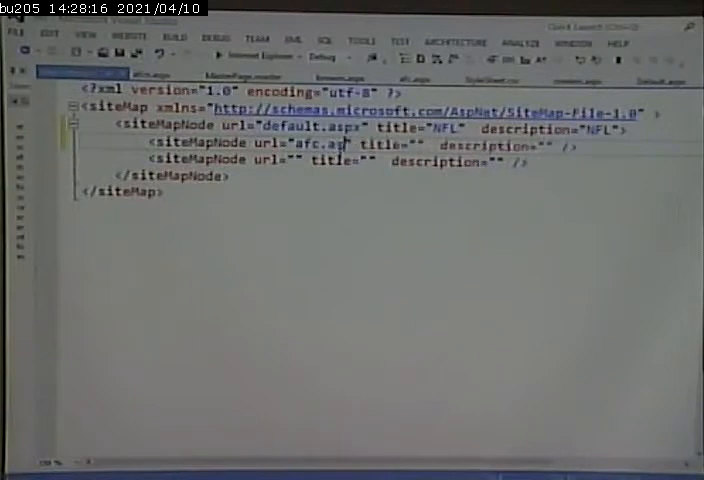